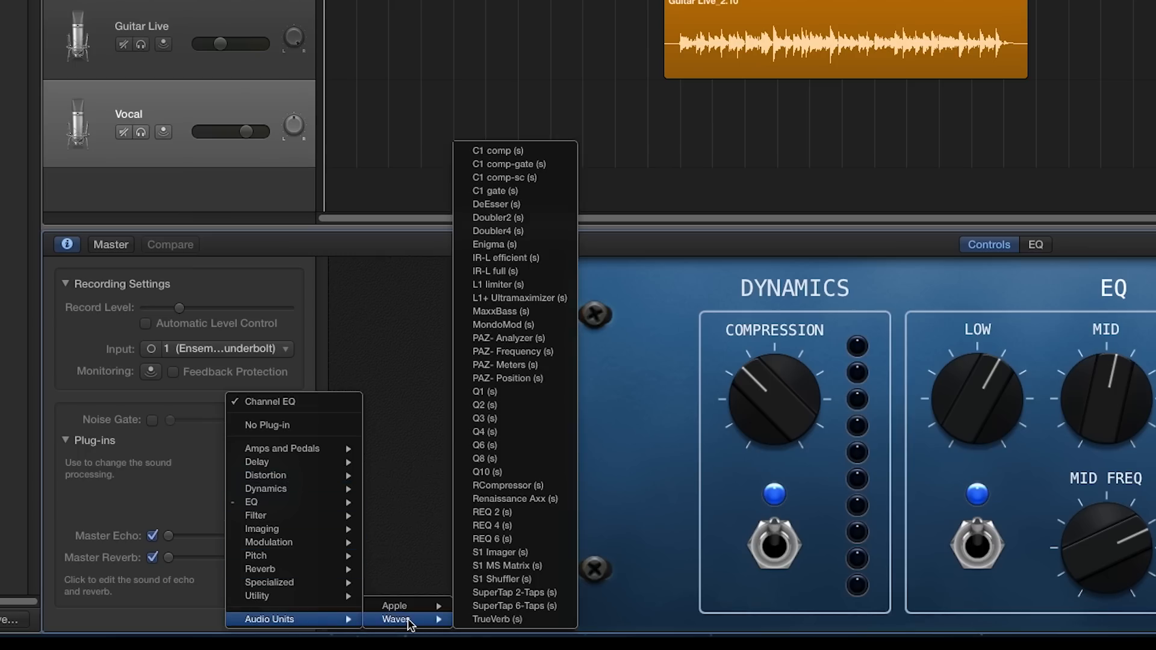
Step: Load the Waves SuperTap 6-Taps delay onto the Vocal track and close its window
left_click(497, 204)
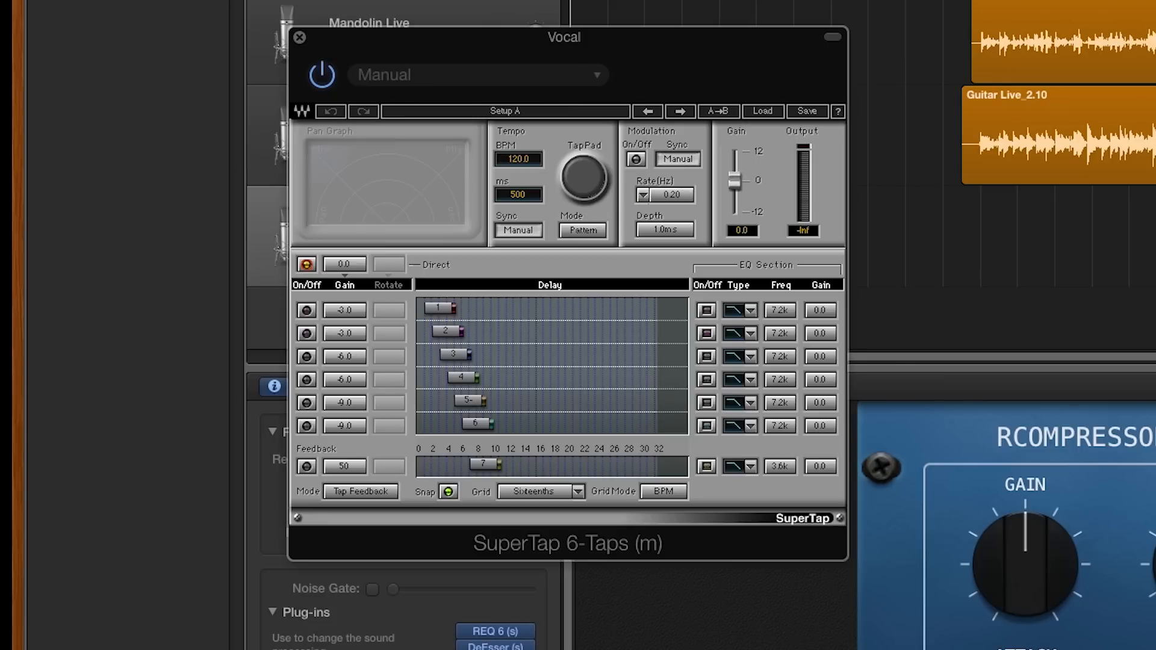
left_click(300, 37)
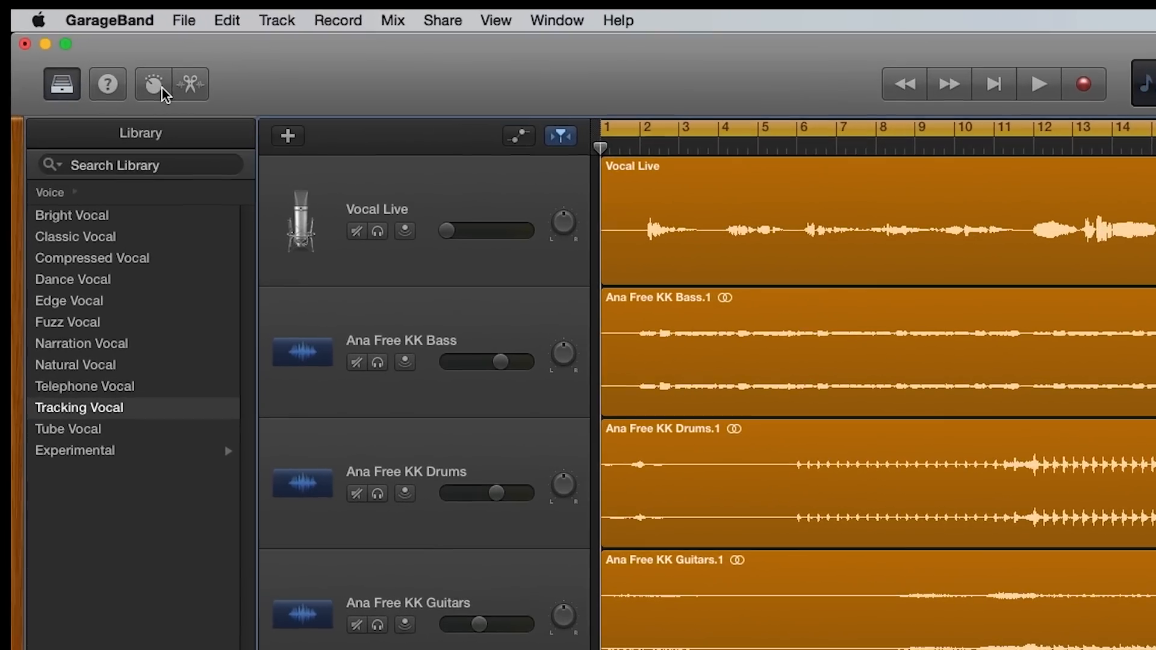
Step: Show Smart Controls and the Vocal track's recording and plug-in settings
left_click(150, 84)
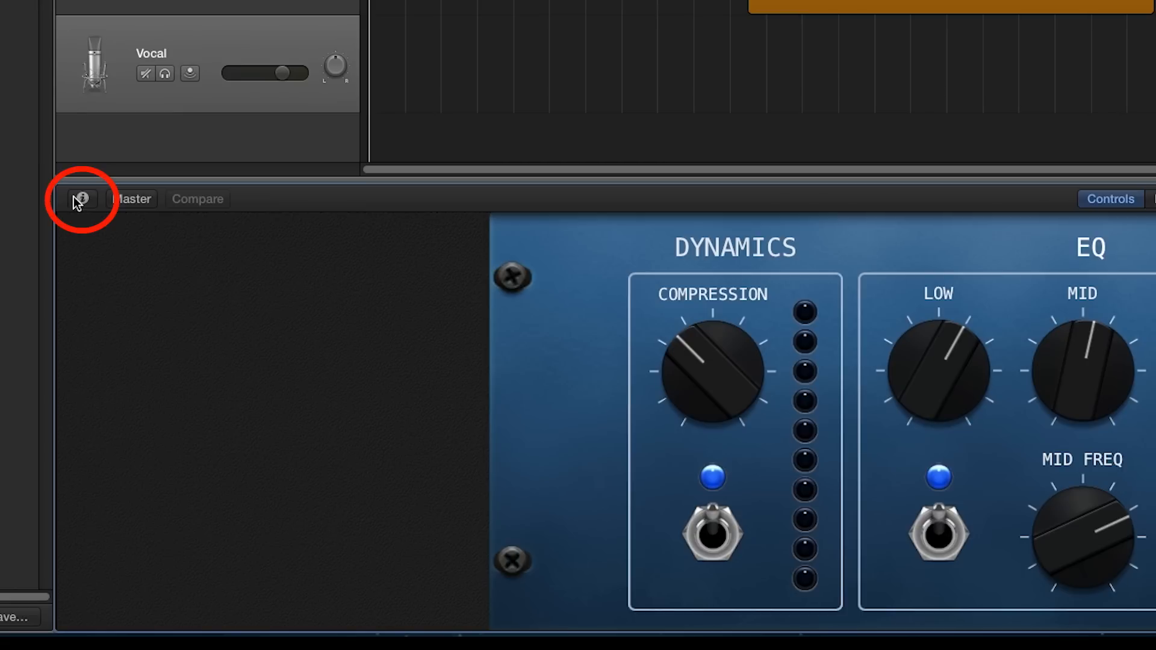
left_click(84, 199)
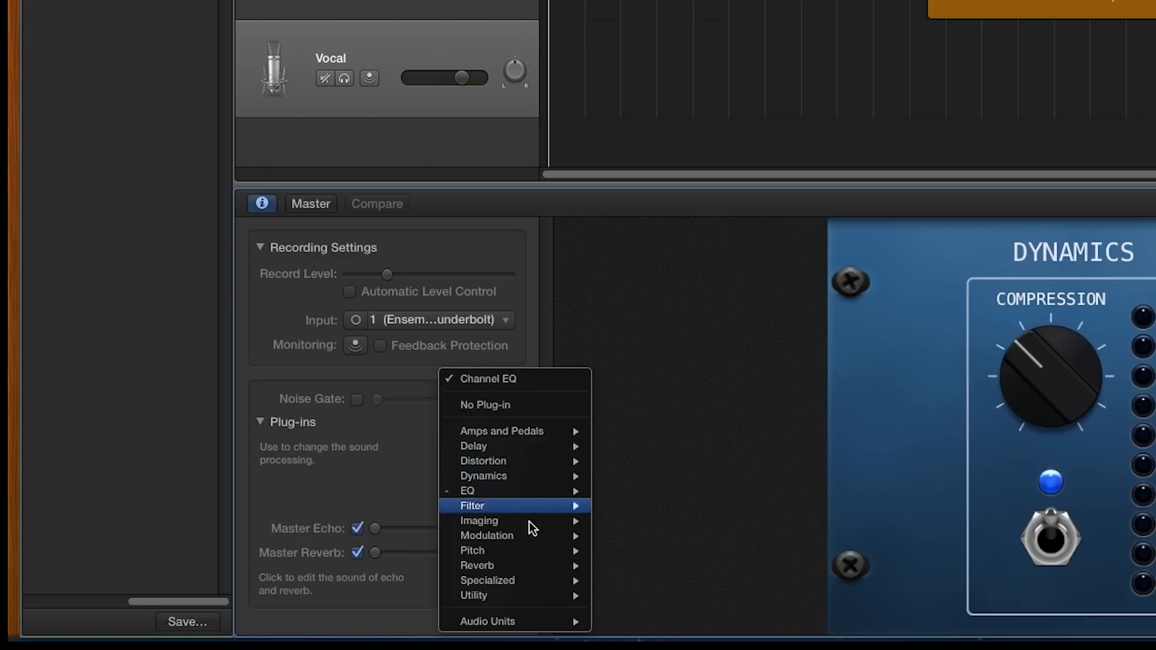
mouse_move(640, 622)
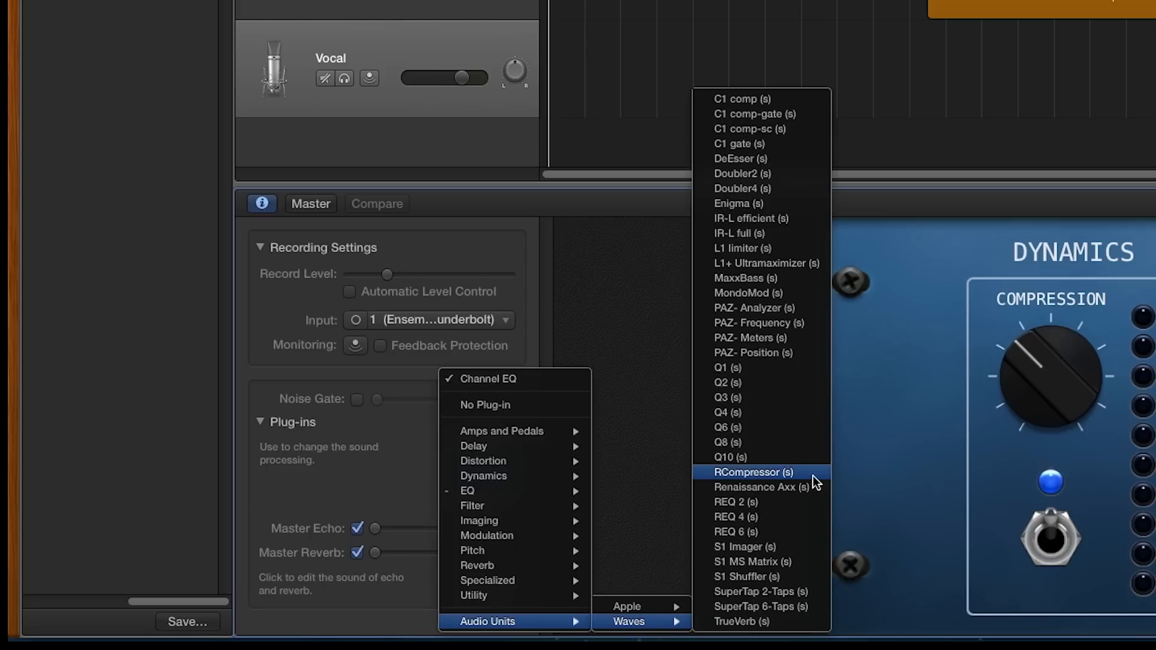
Step: Insert the Waves RCompressor plug-in on the Vocal track
left_click(752, 472)
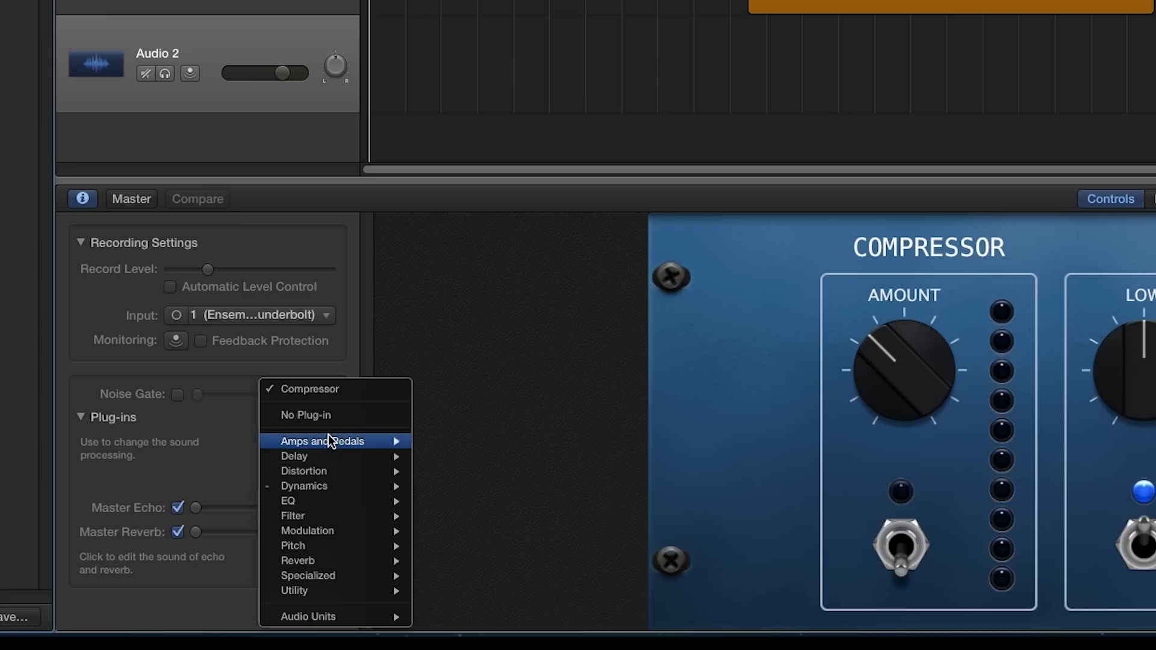
Step: Set Audio 2's Compressor slot to No Plug-in, then select the Guitar Live track
left_click(304, 414)
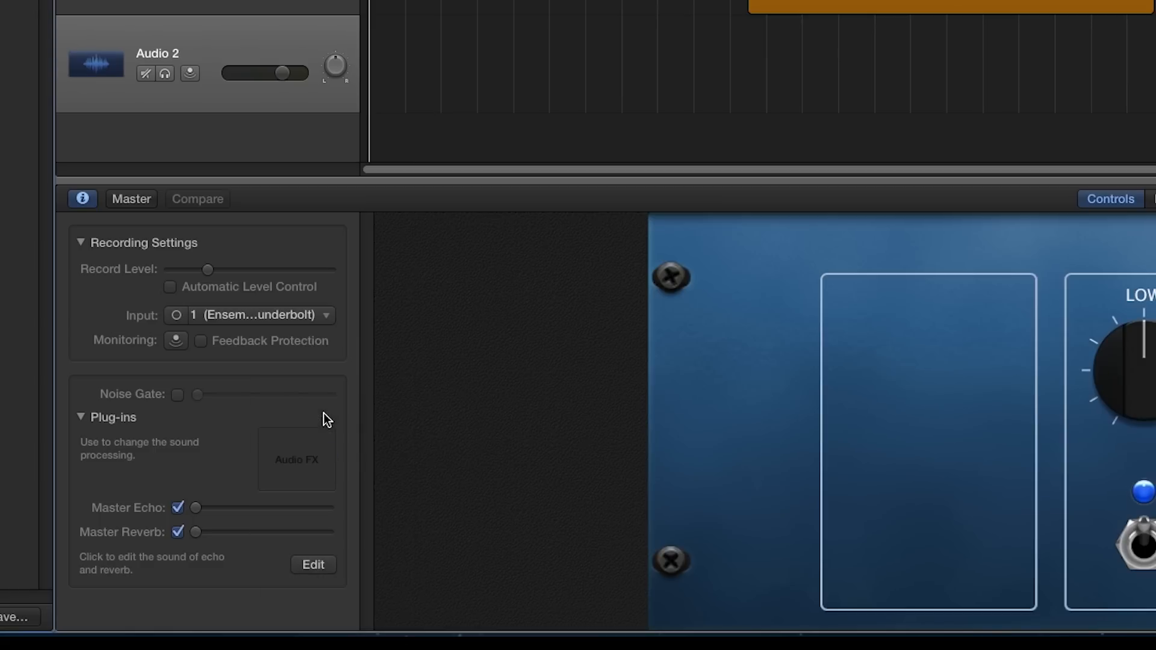
left_click(296, 459)
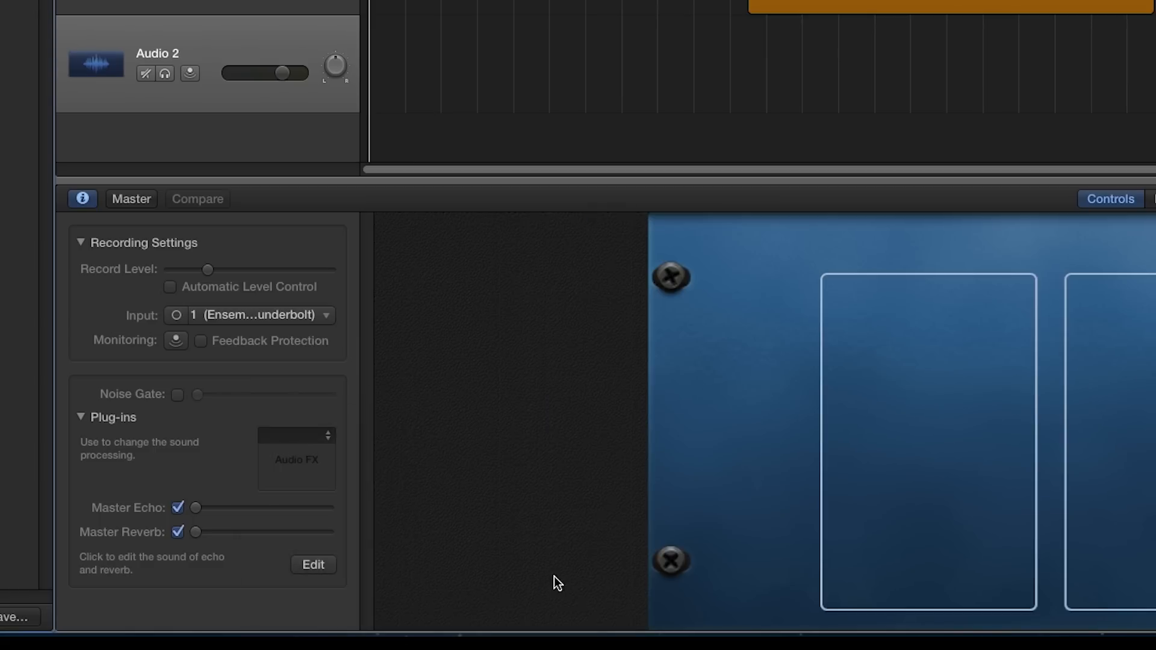
left_click(296, 435)
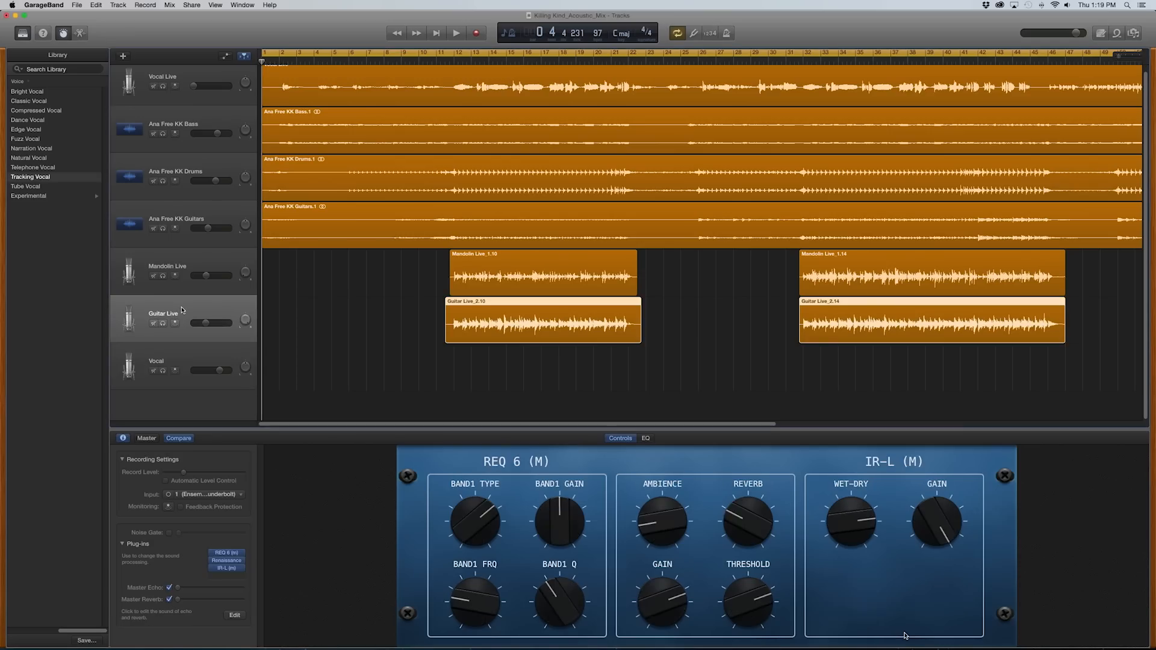
Step: View the plug-ins on the Ana Free KK Guitars and Vocal tracks, then the master track
left_click(181, 222)
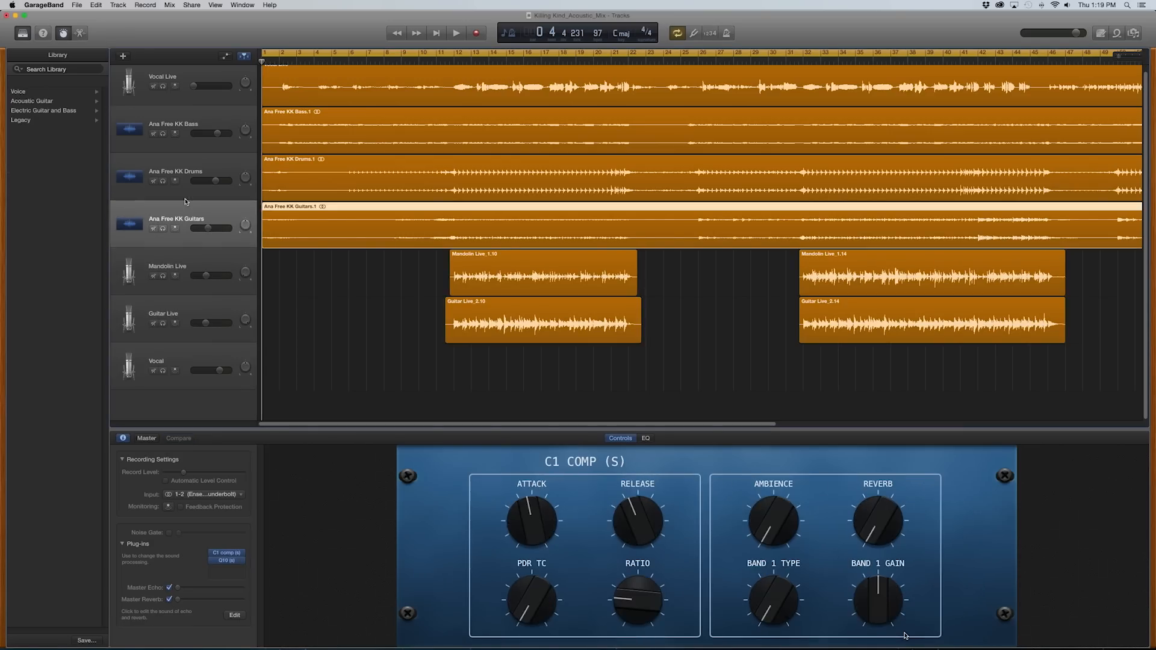
left_click(184, 128)
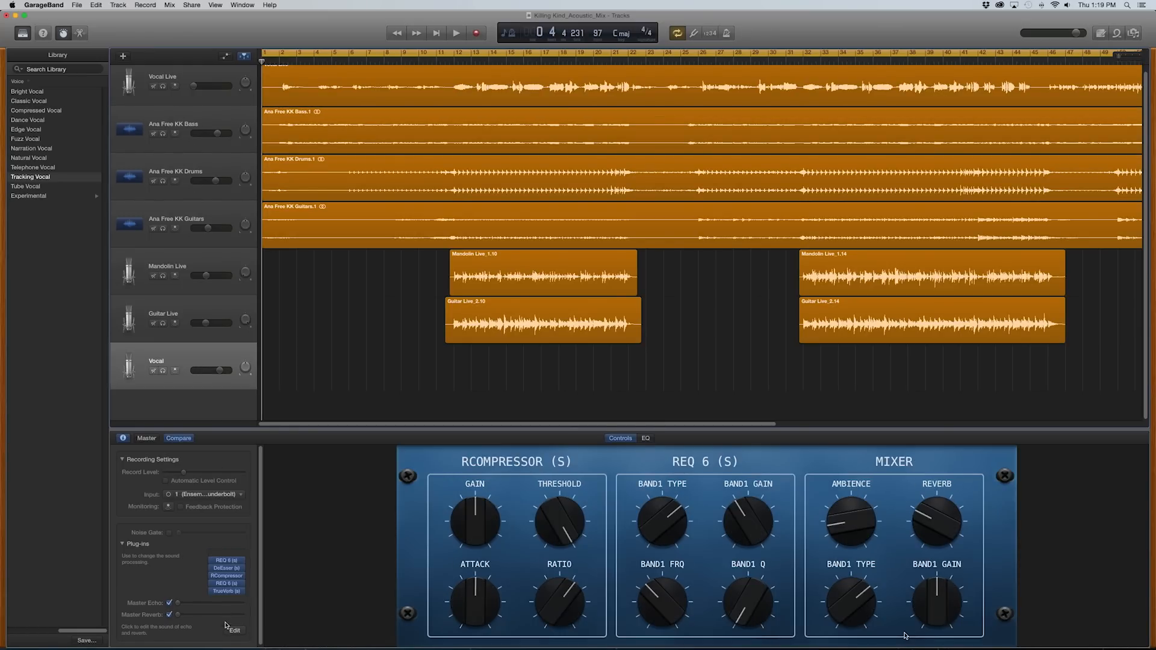
left_click(225, 568)
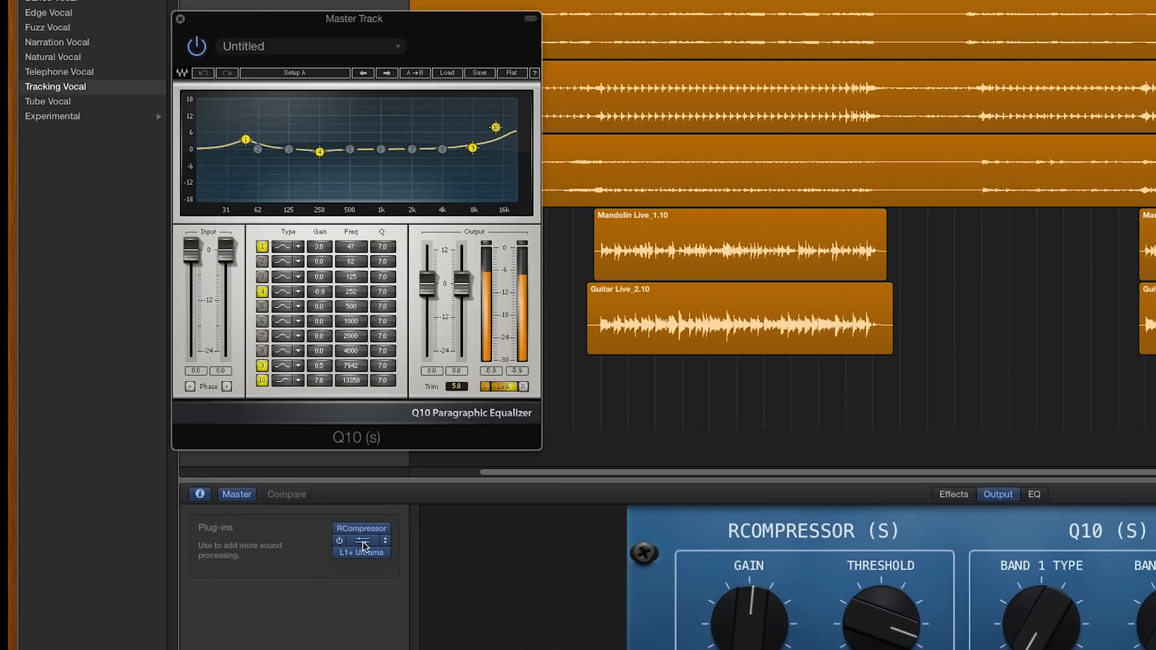
Step: Open the master's RCompressor, Q10 and L1+ Ultramaximizer plug-in windows in turn
left_click(361, 552)
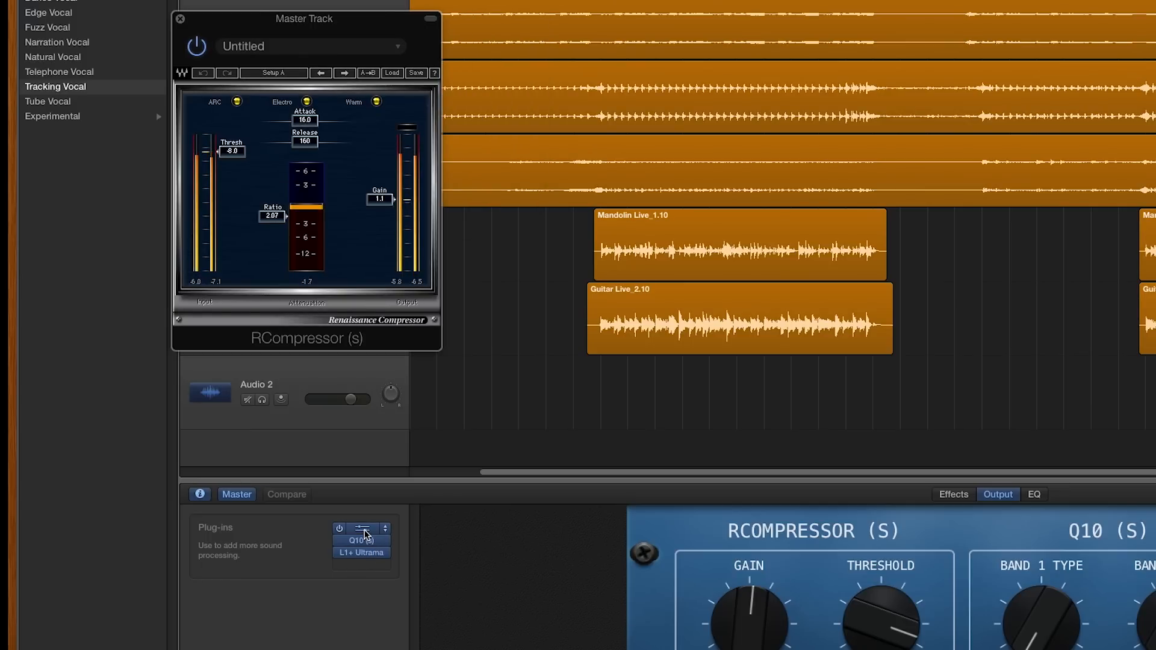
left_click(362, 541)
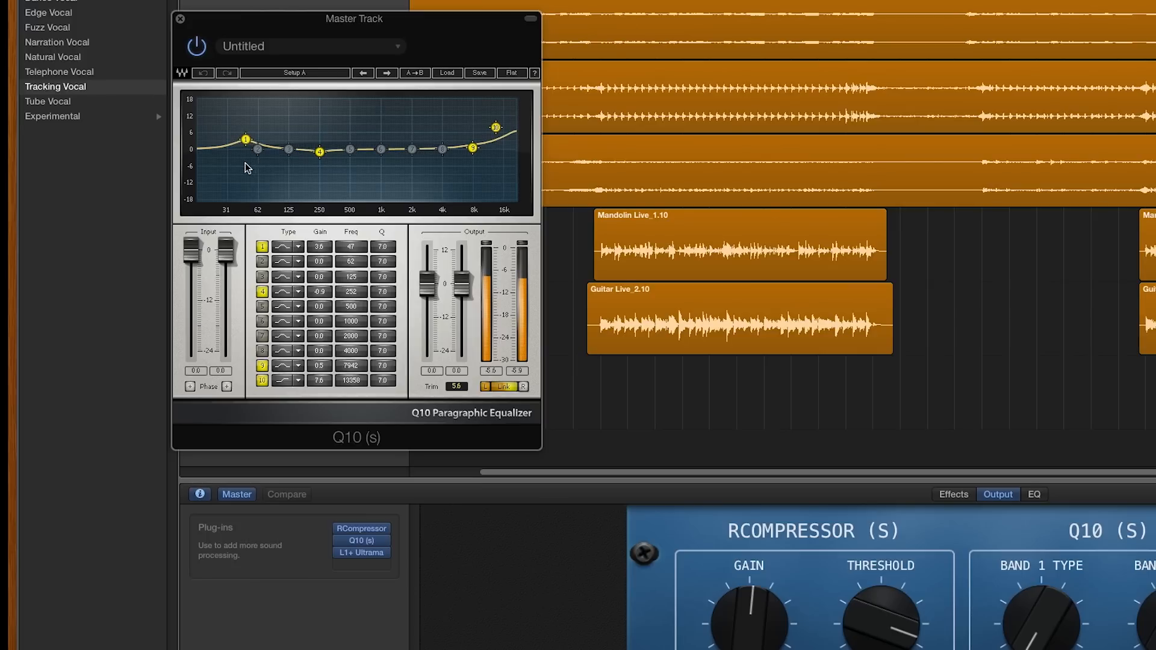
mouse_move(374, 481)
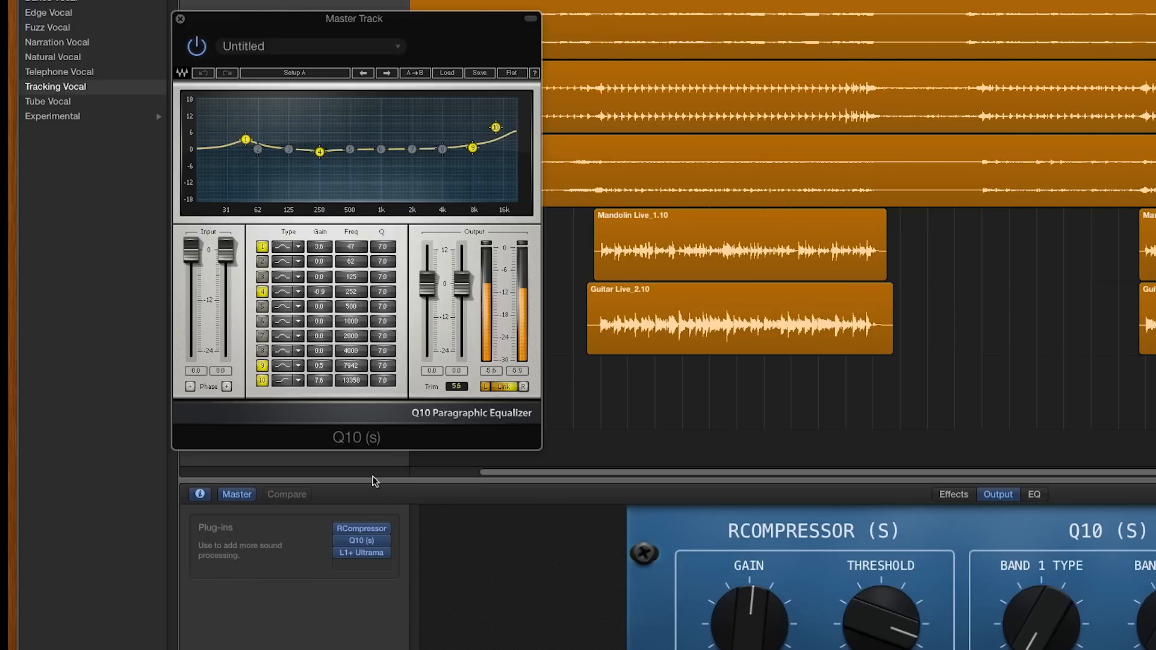
left_click(361, 552)
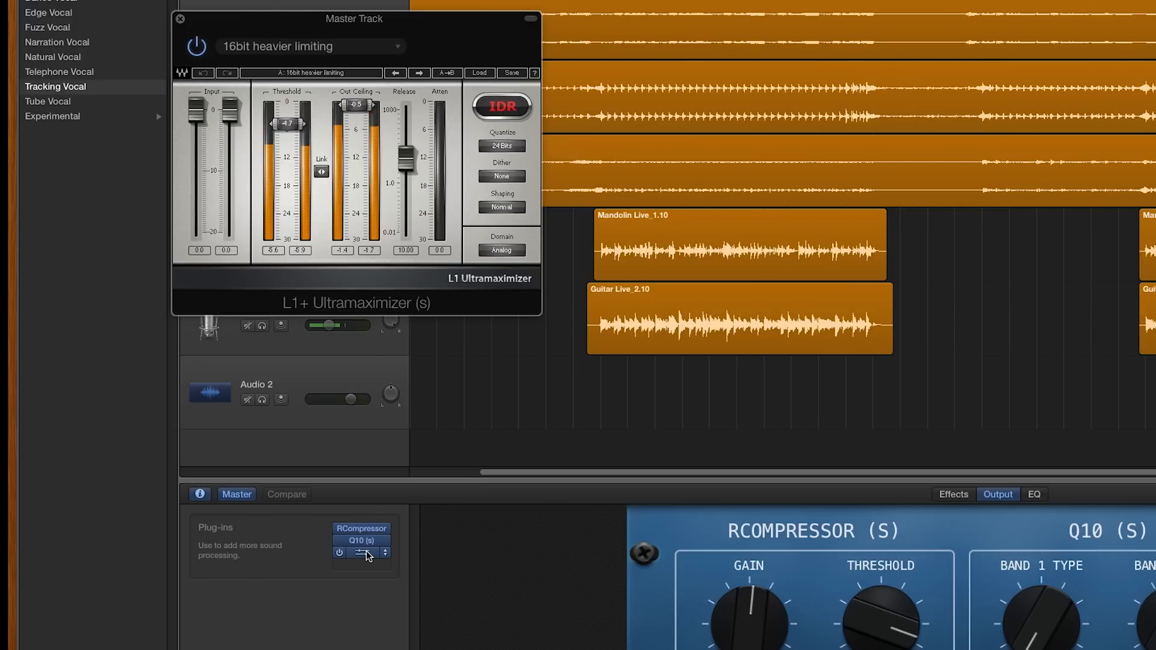